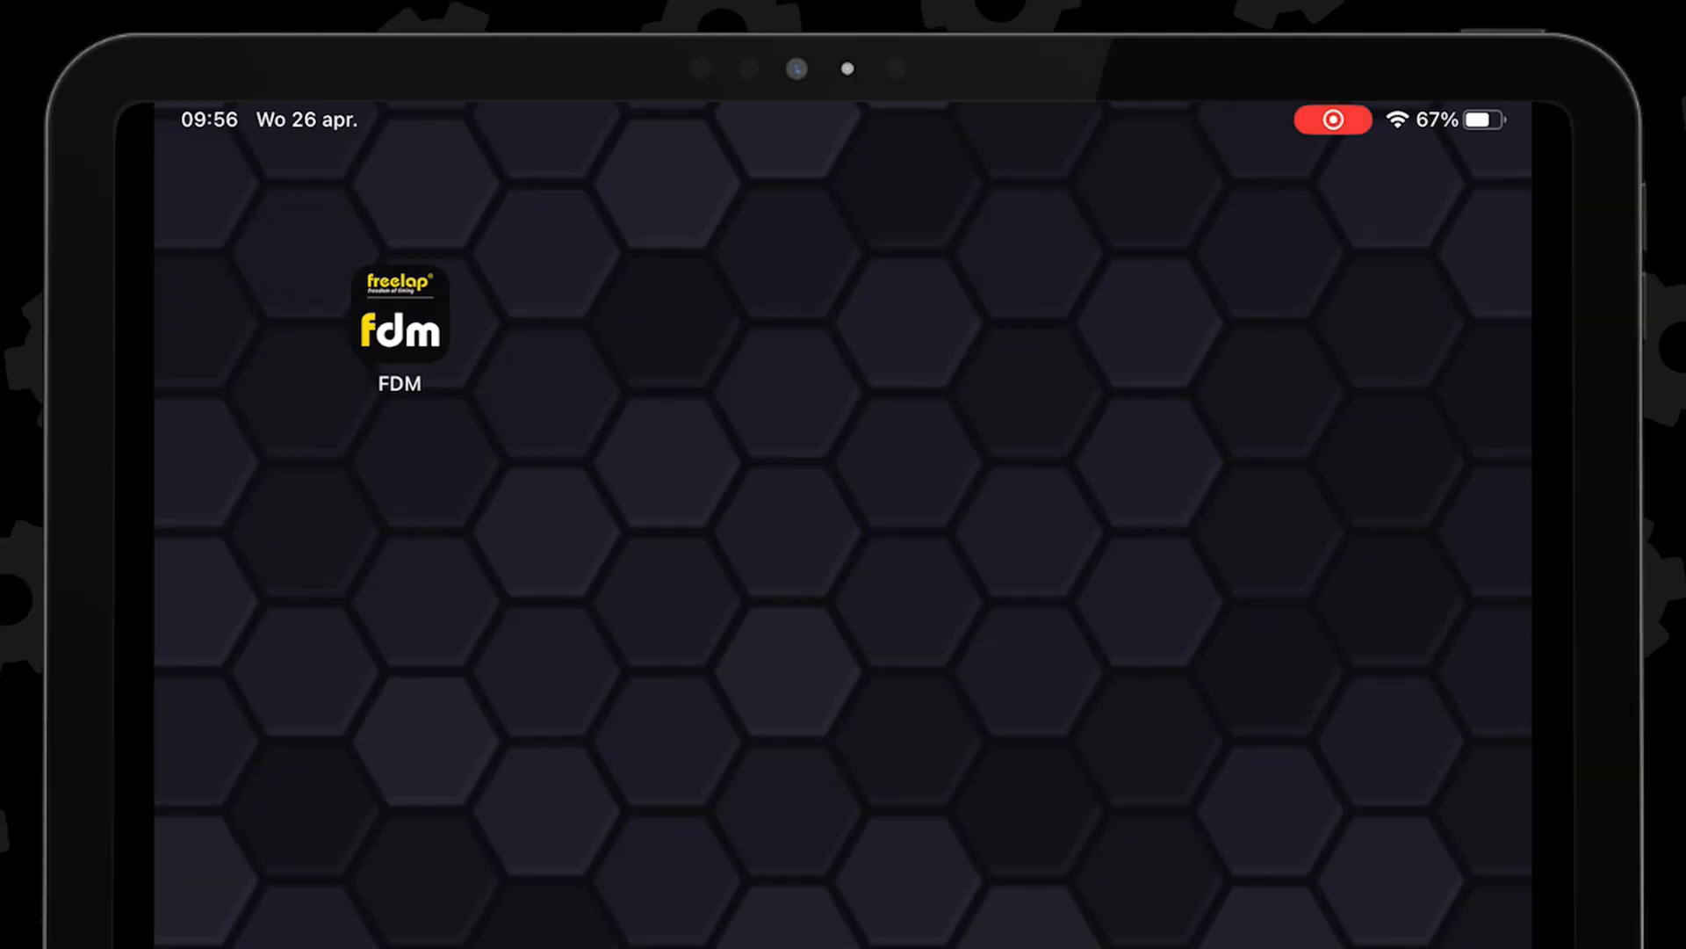
# Step: Launch Freelap FDM from the iPad home screen to list the three updated devices
pyautogui.click(398, 322)
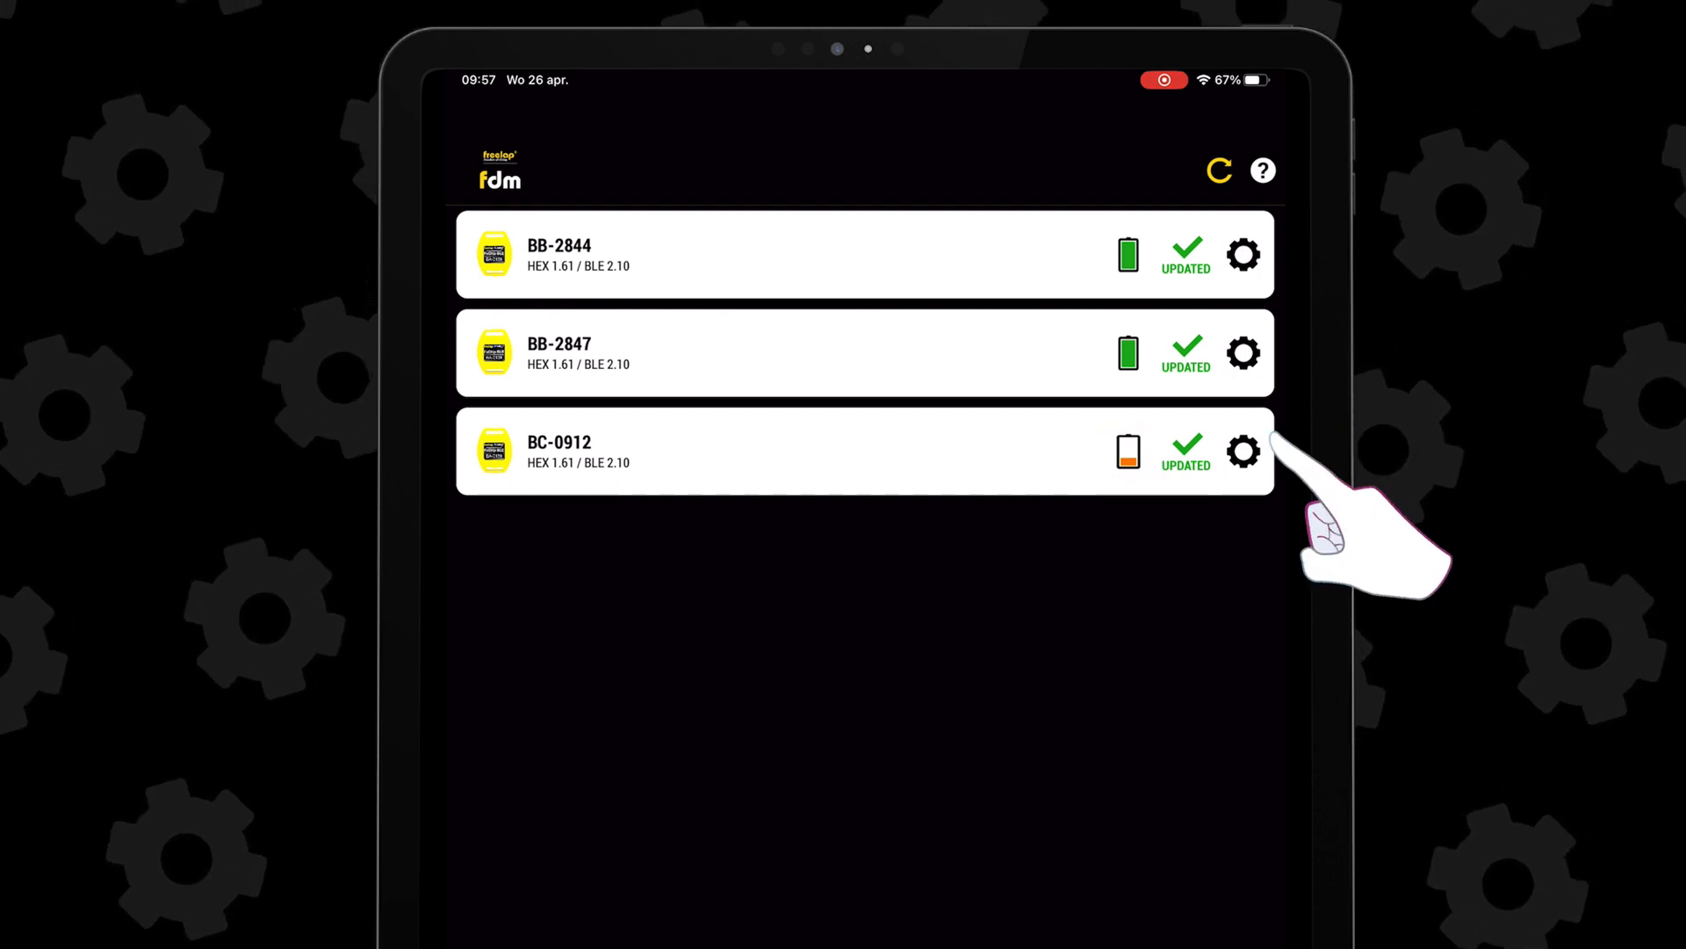
pyautogui.click(1242, 451)
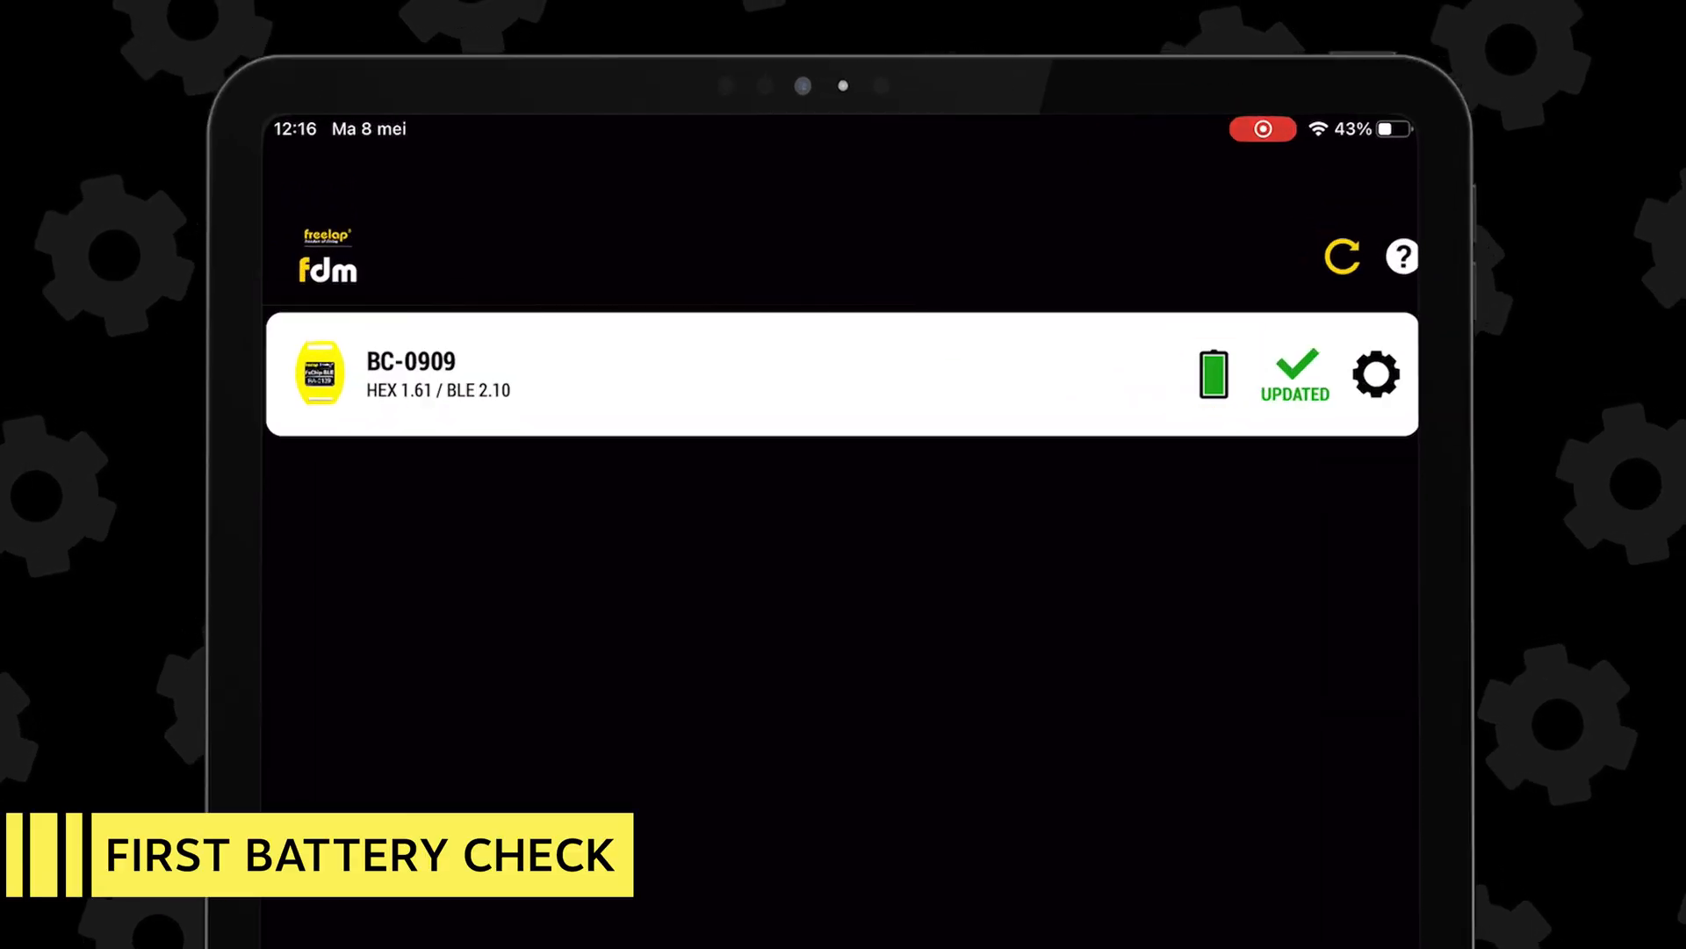
# Step: Refresh the device list twice and compare BC-0909's empty and partial orange battery readings
pyautogui.click(1341, 256)
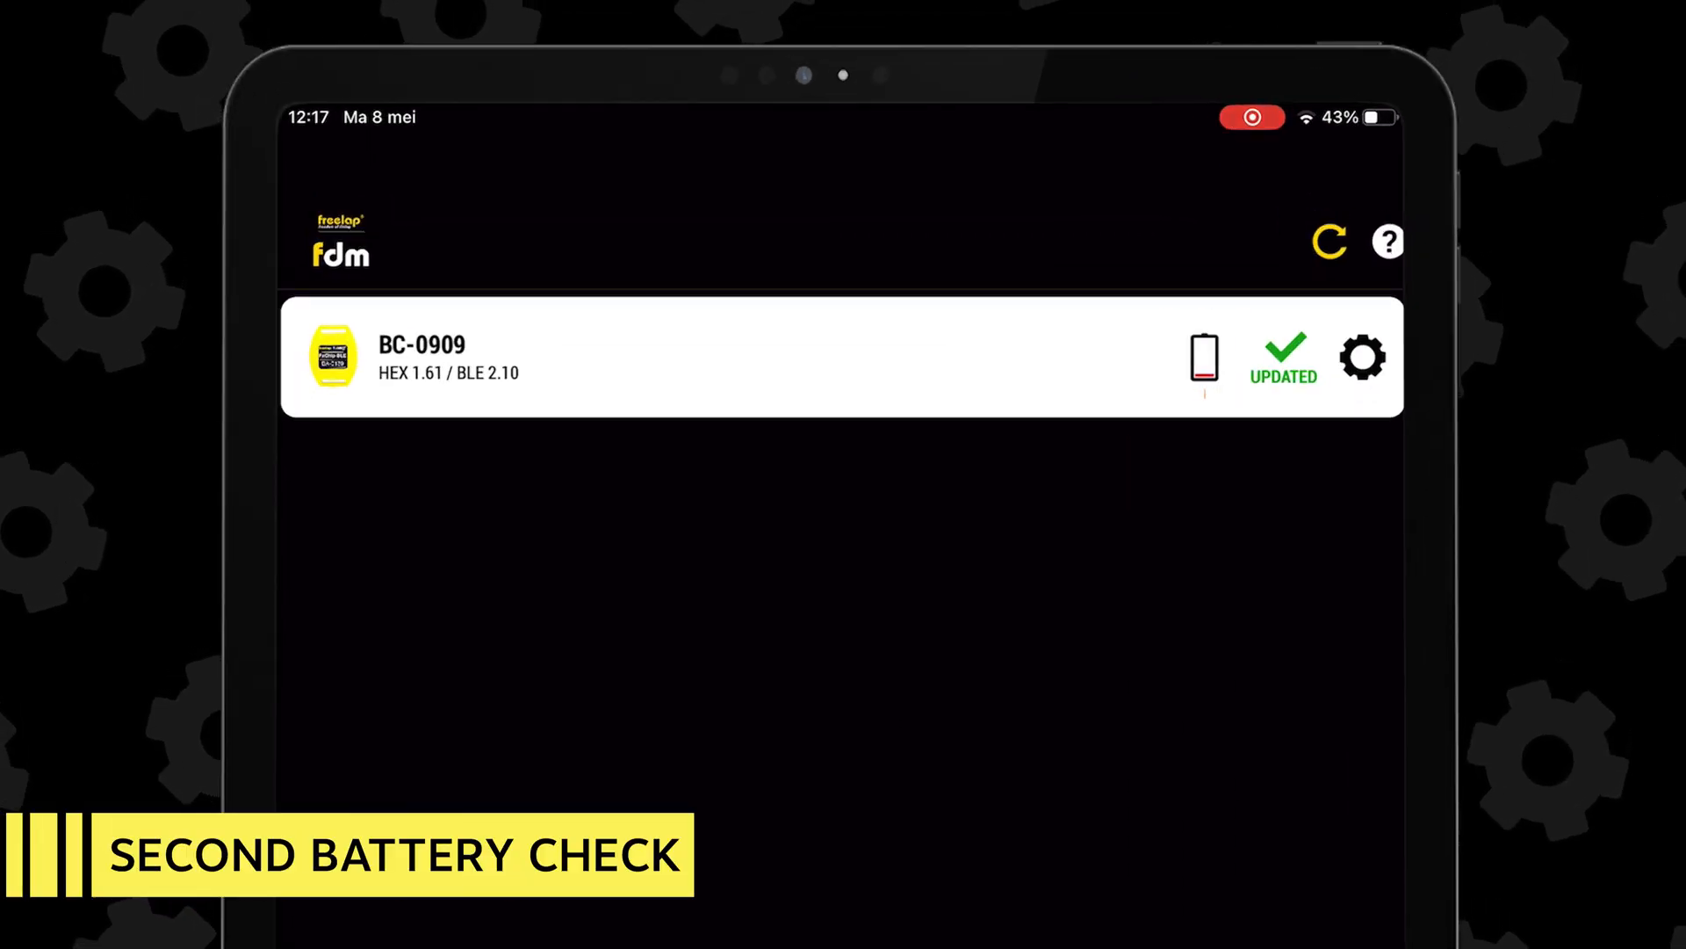
pyautogui.click(1203, 358)
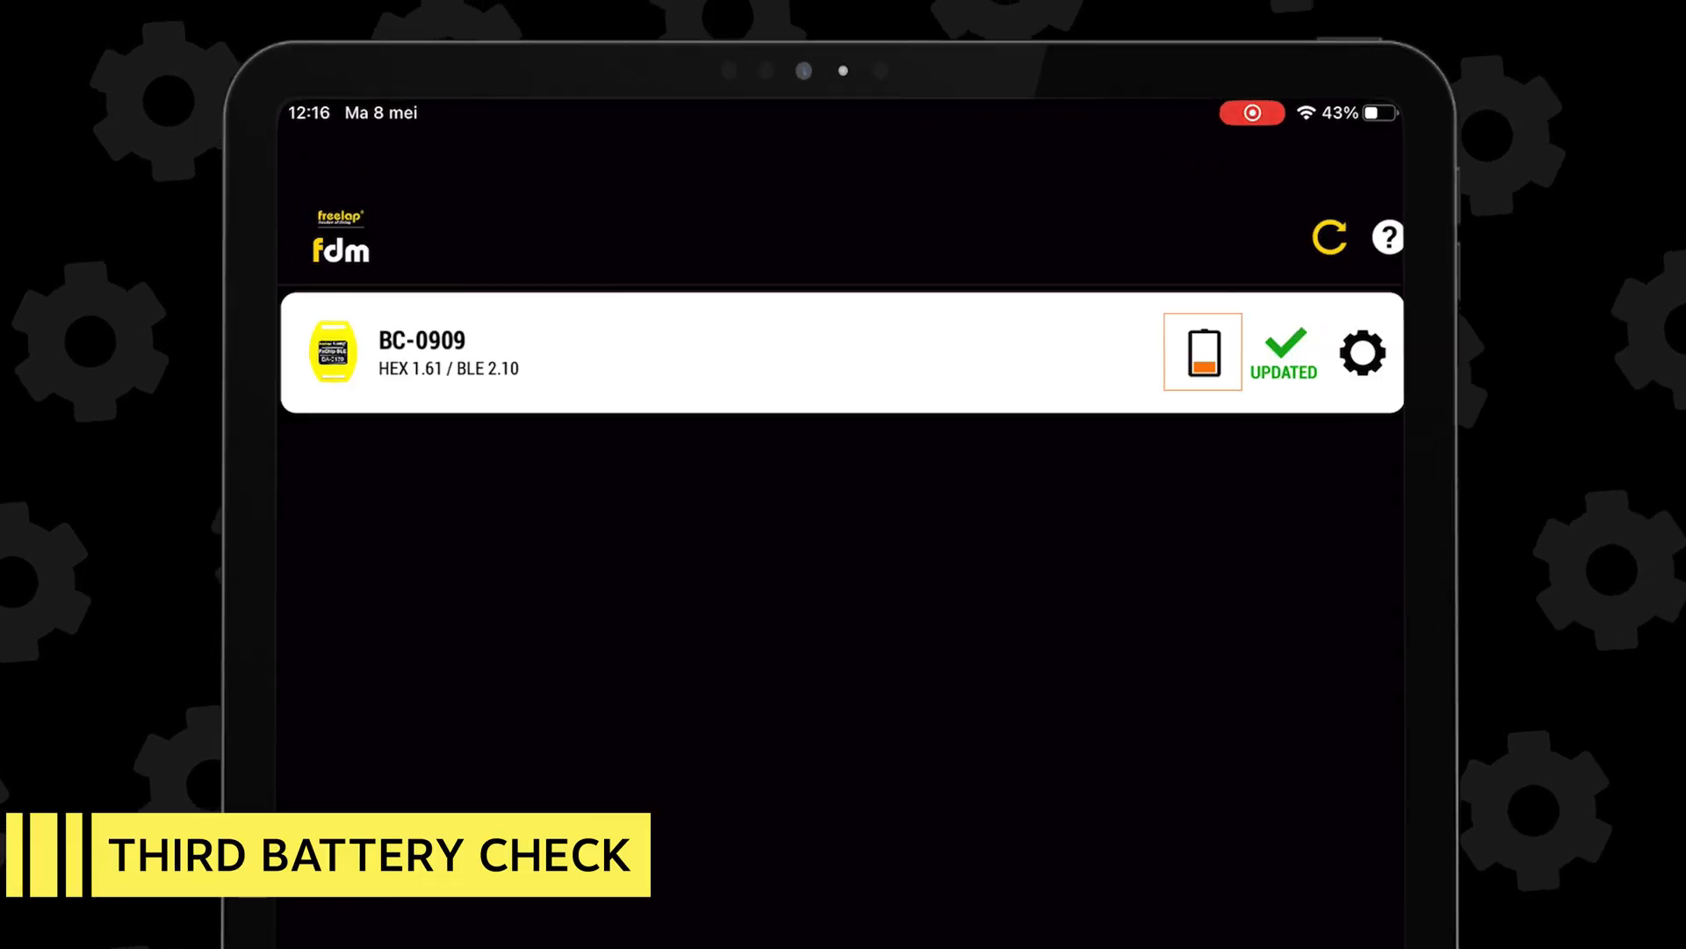
pyautogui.click(1201, 354)
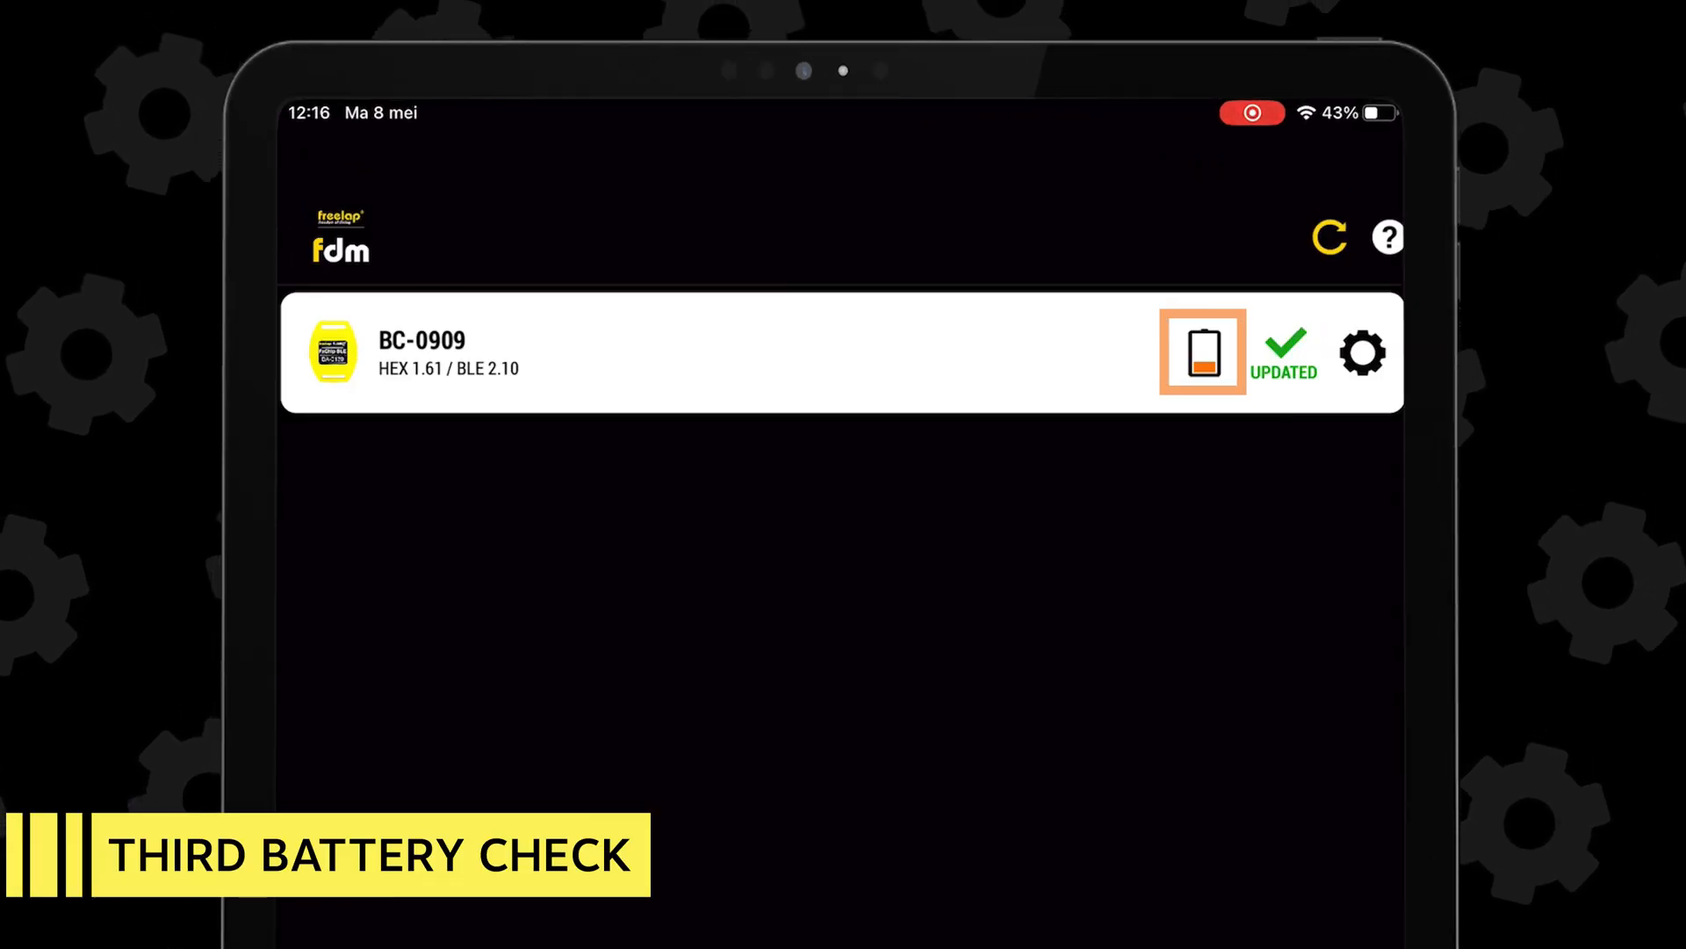